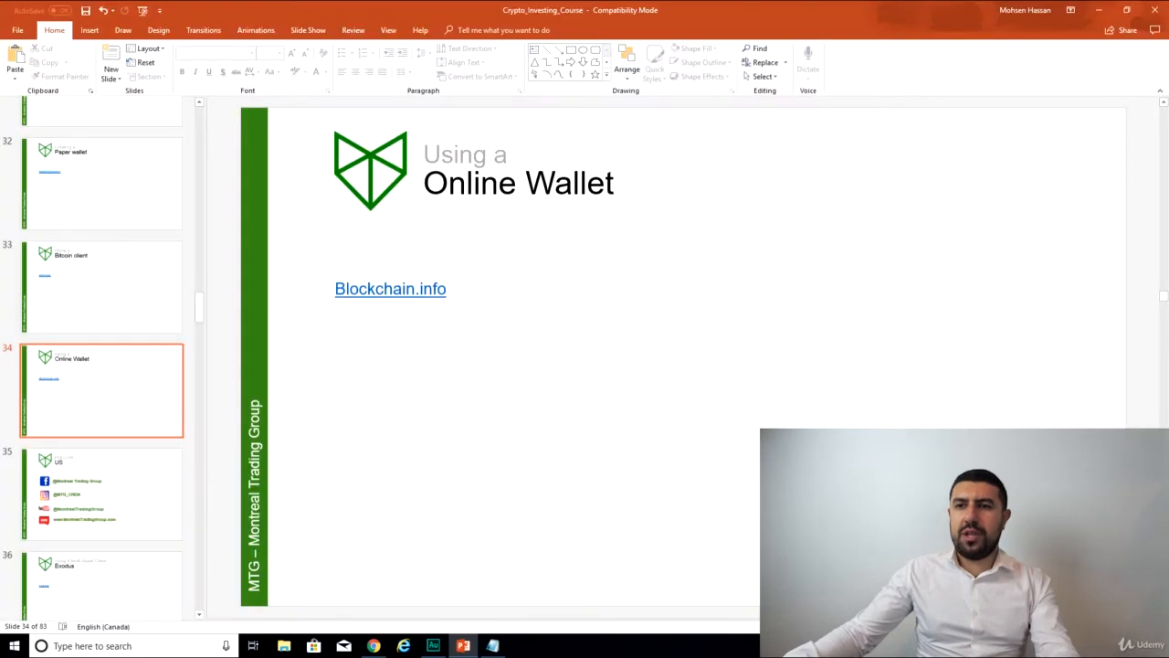
Follow the Blockchain.info hyperlink on the Online Wallet slide into Chrome.
left_click(390, 287)
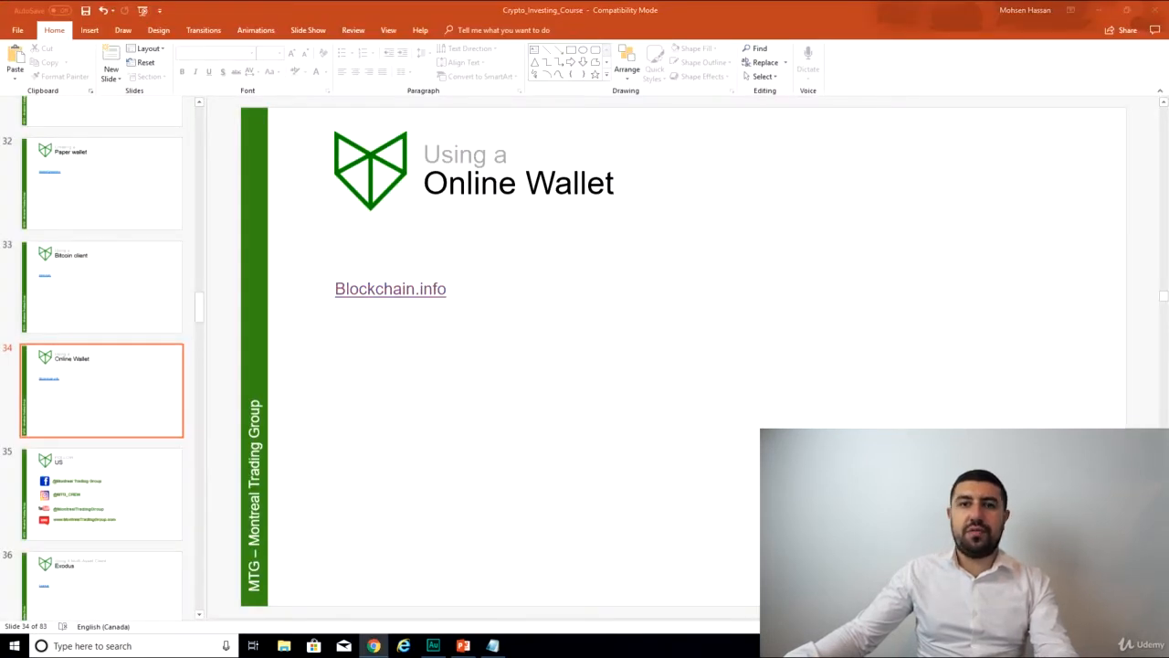
left_click(390, 289)
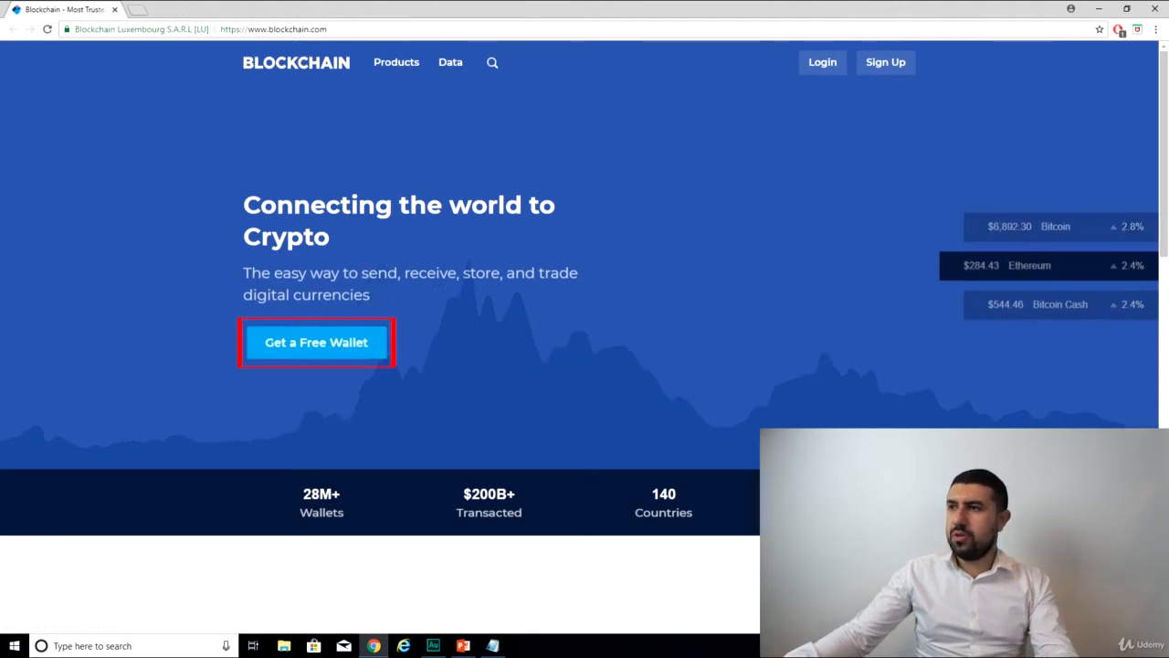
left_click(316, 342)
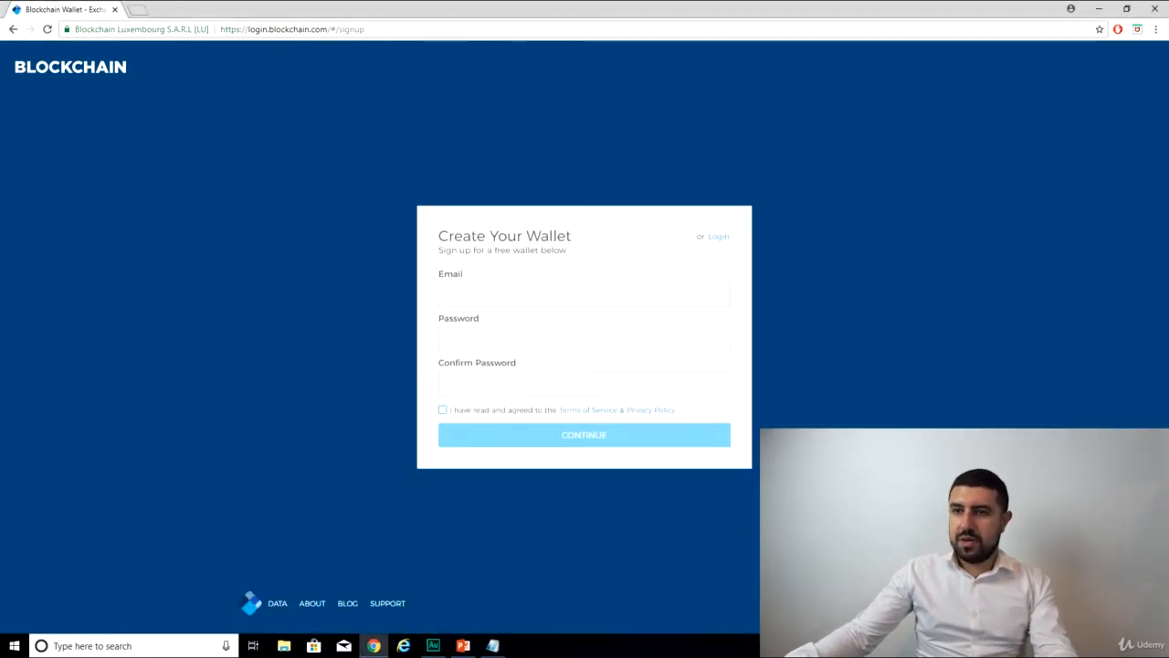
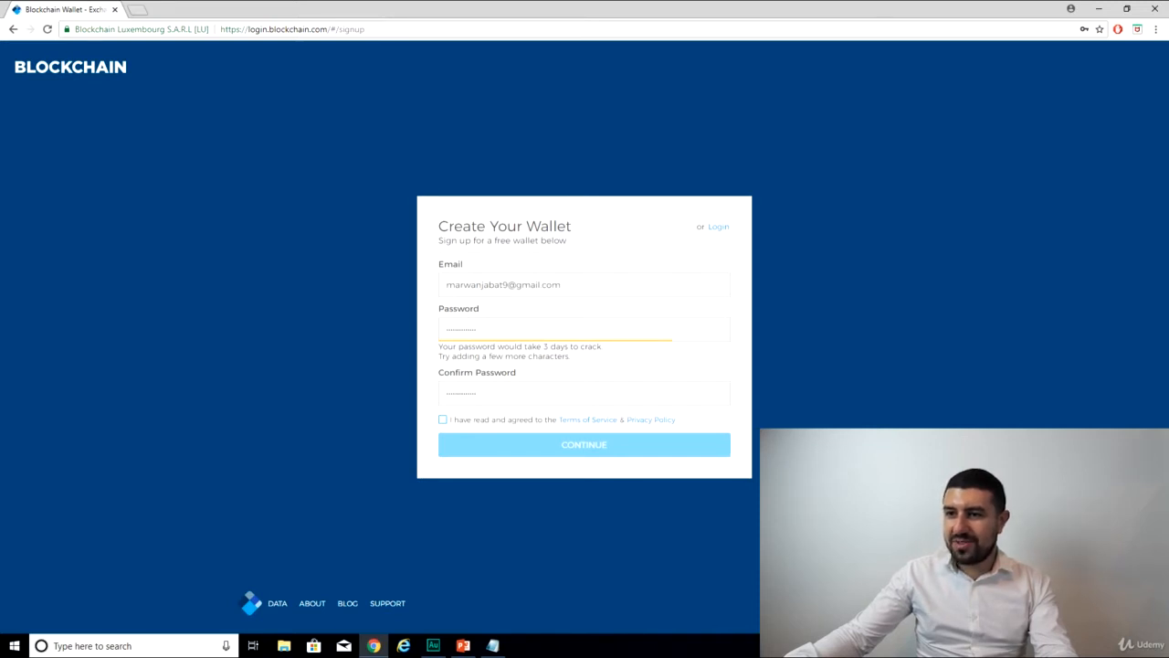
left_click(442, 419)
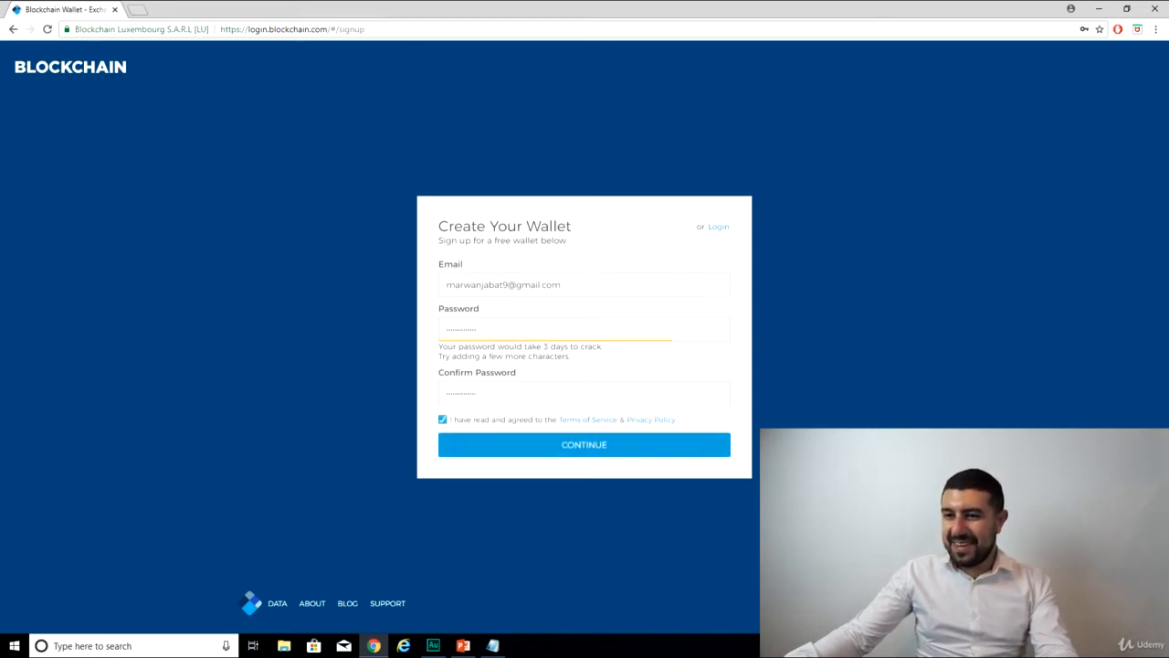
left_click(584, 445)
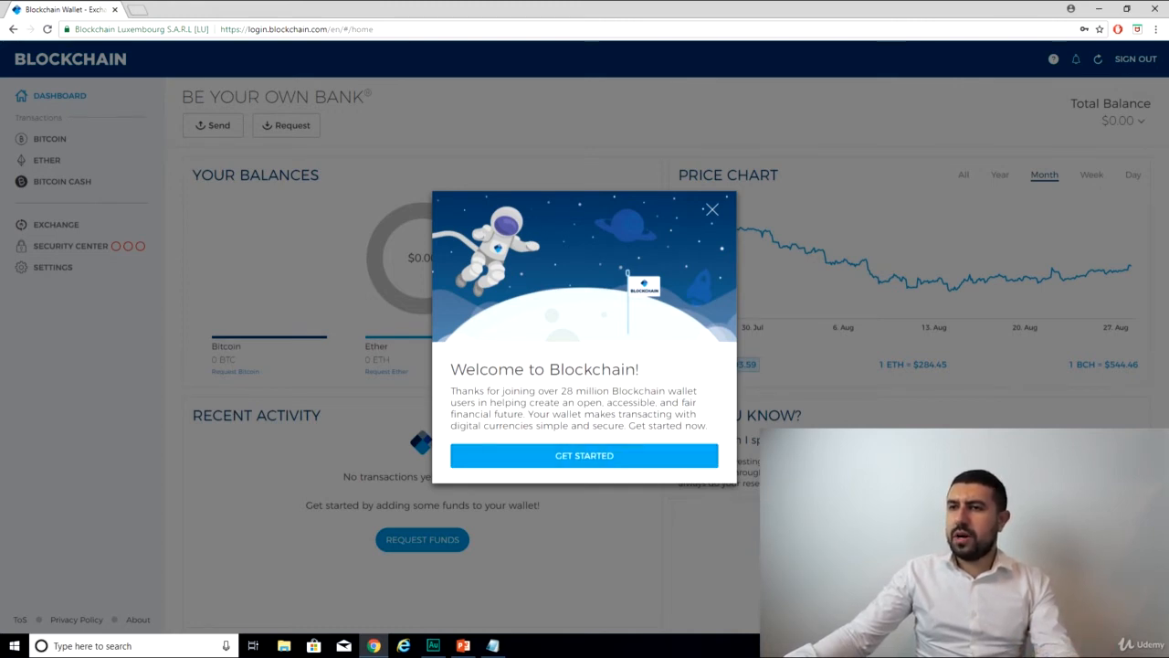
Close the Welcome to Blockchain popup with Get Started.
left_click(711, 208)
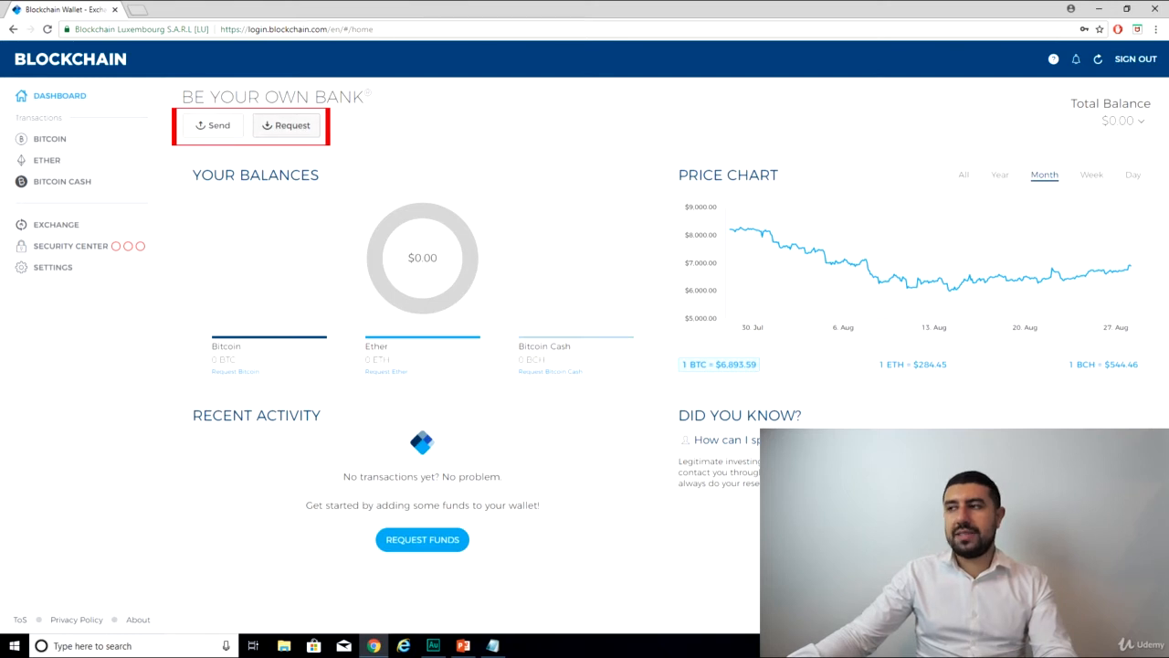
left_click(212, 125)
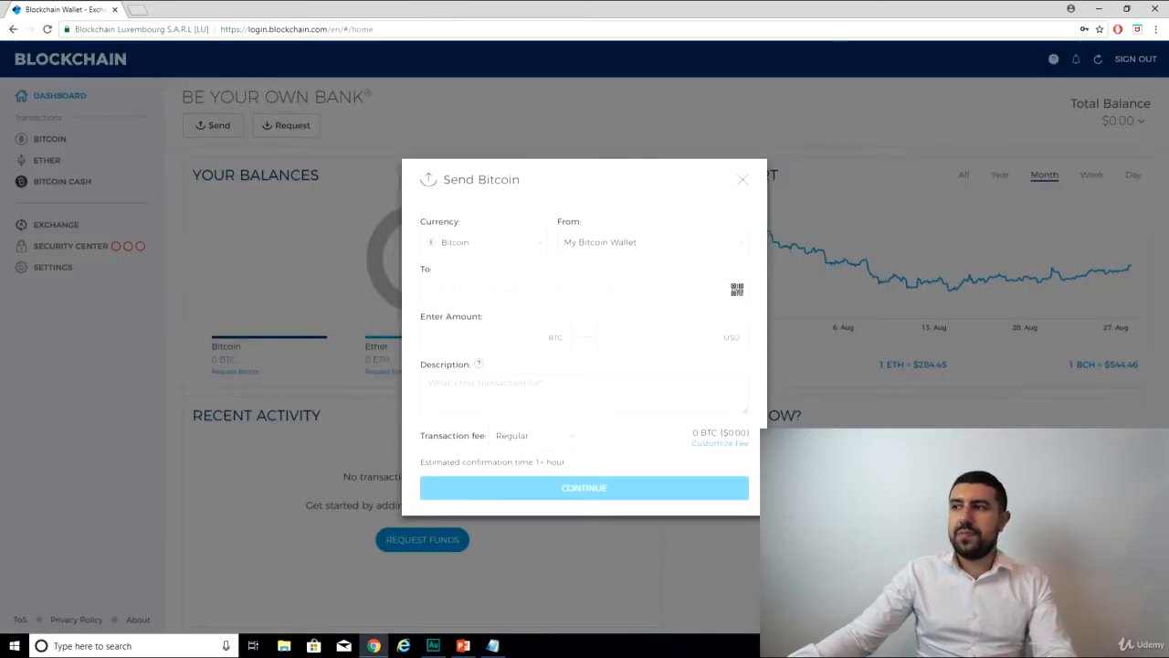
left_click(742, 179)
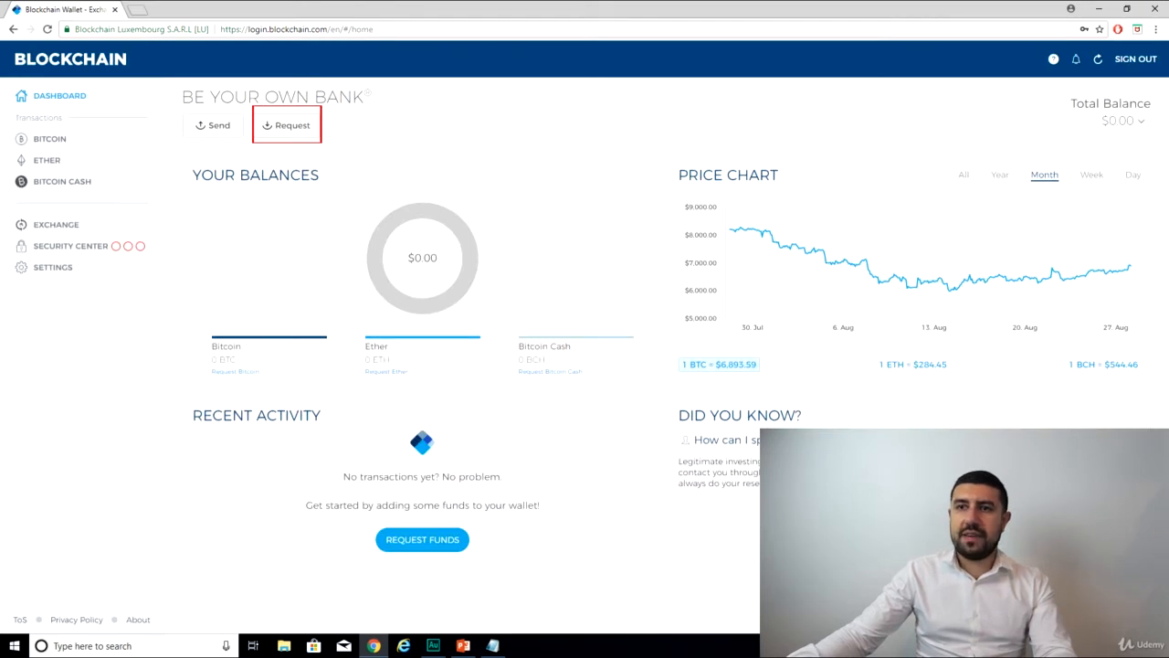
left_click(286, 125)
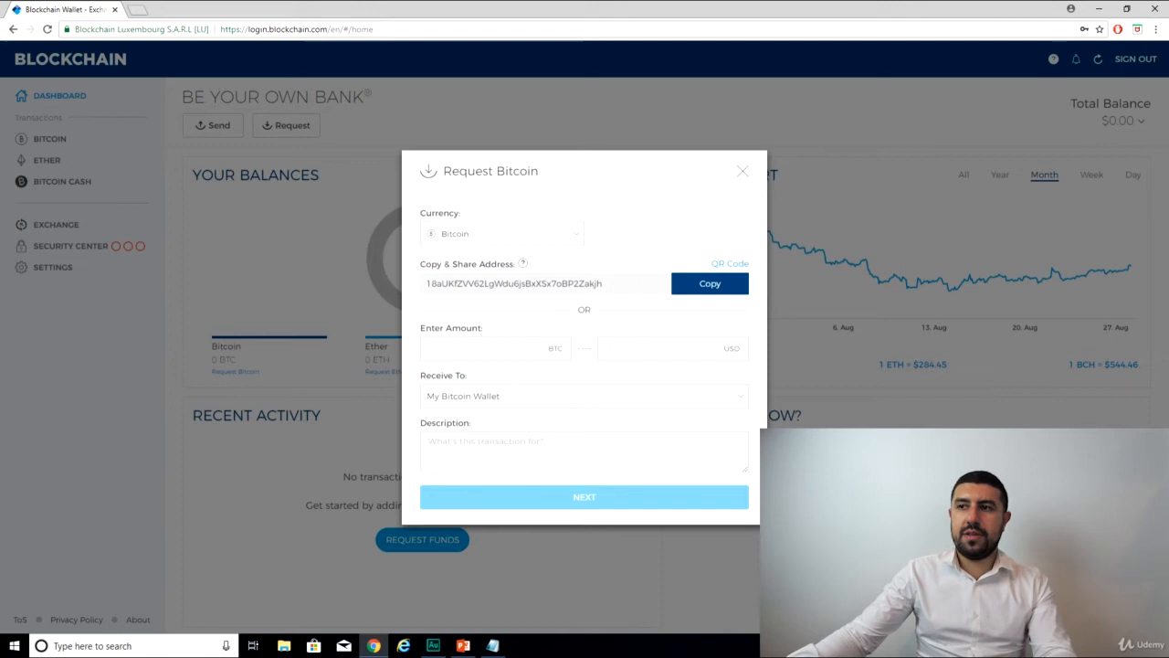
left_click(742, 171)
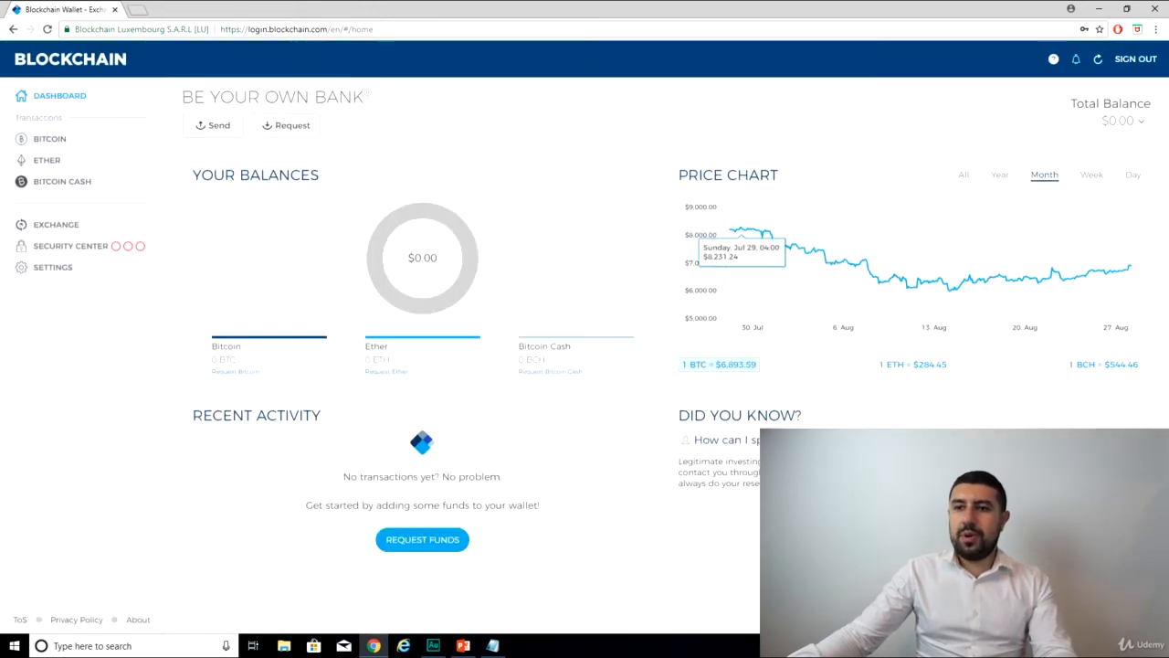
mouse_move(922, 283)
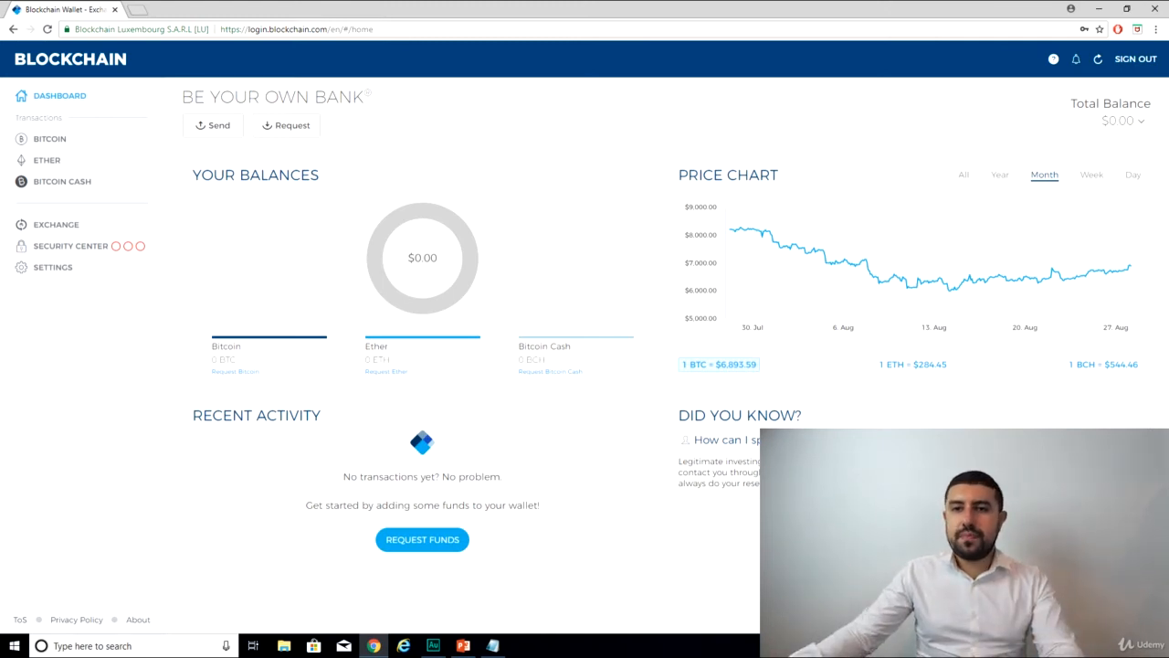
left_click(70, 246)
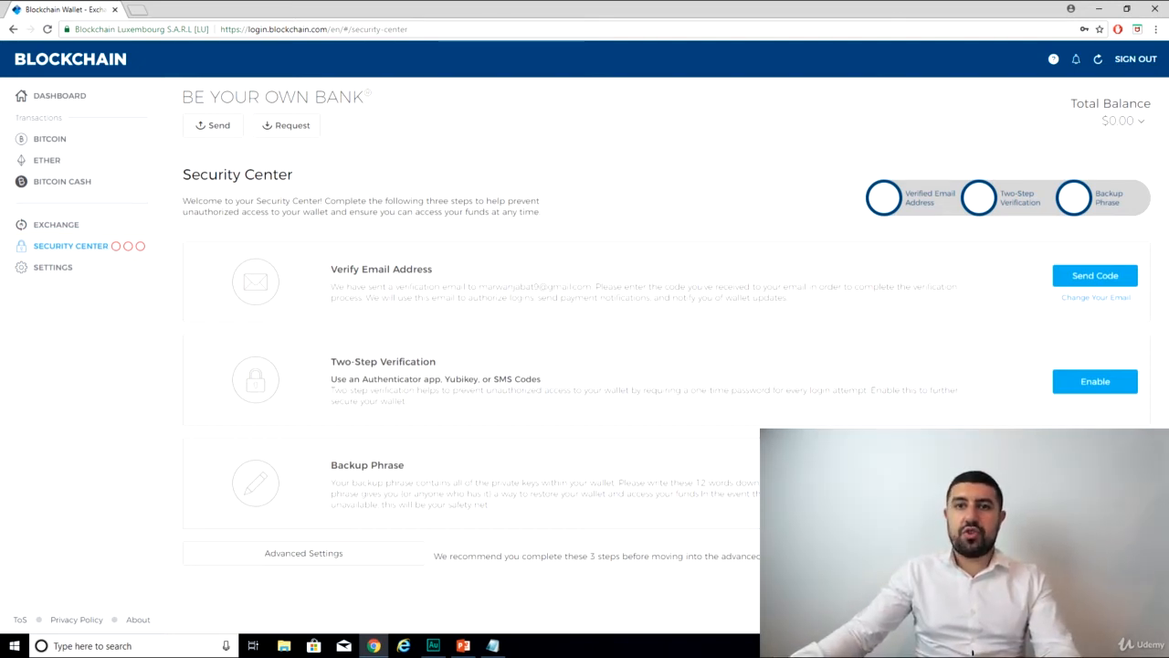
double_click(344, 268)
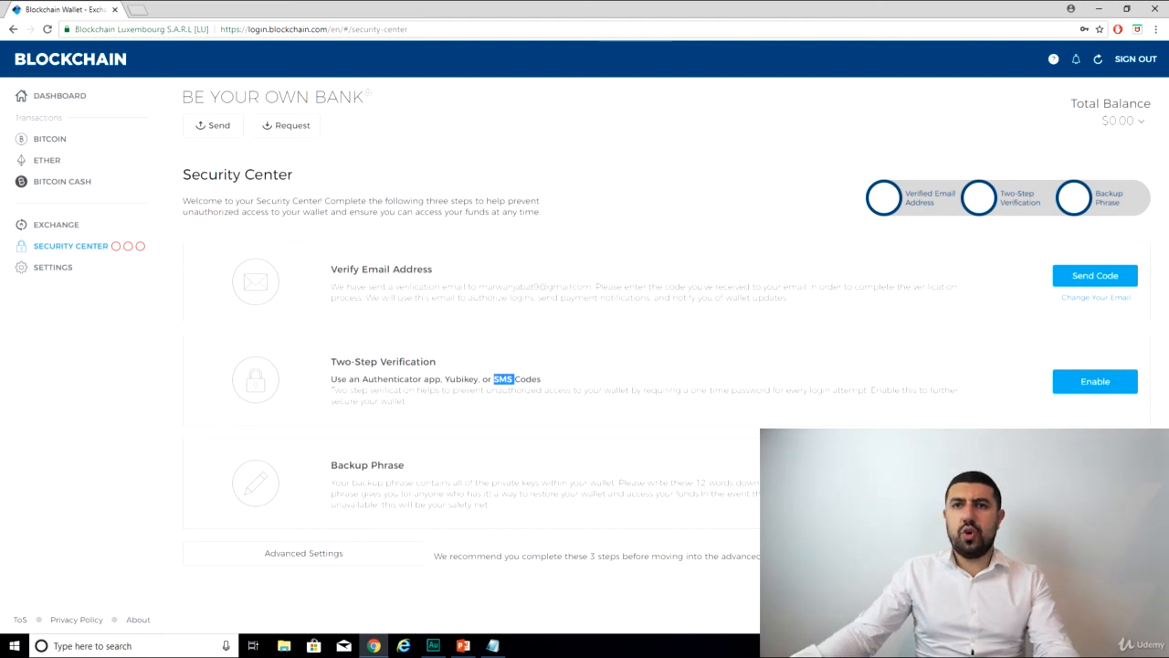
left_click(60, 95)
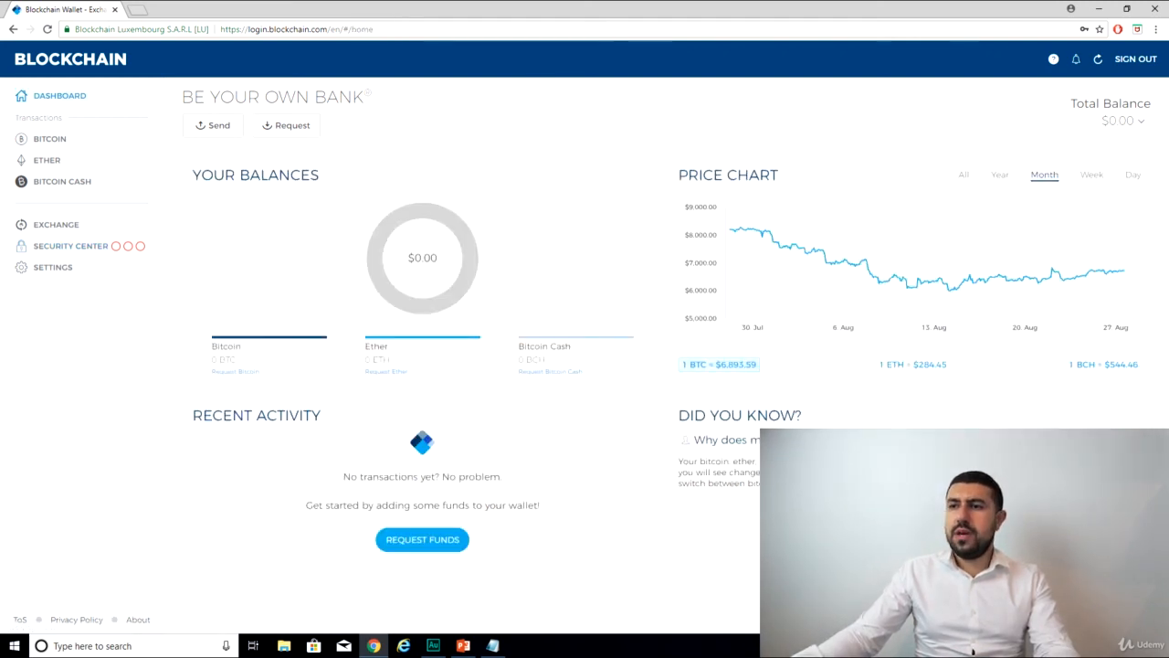